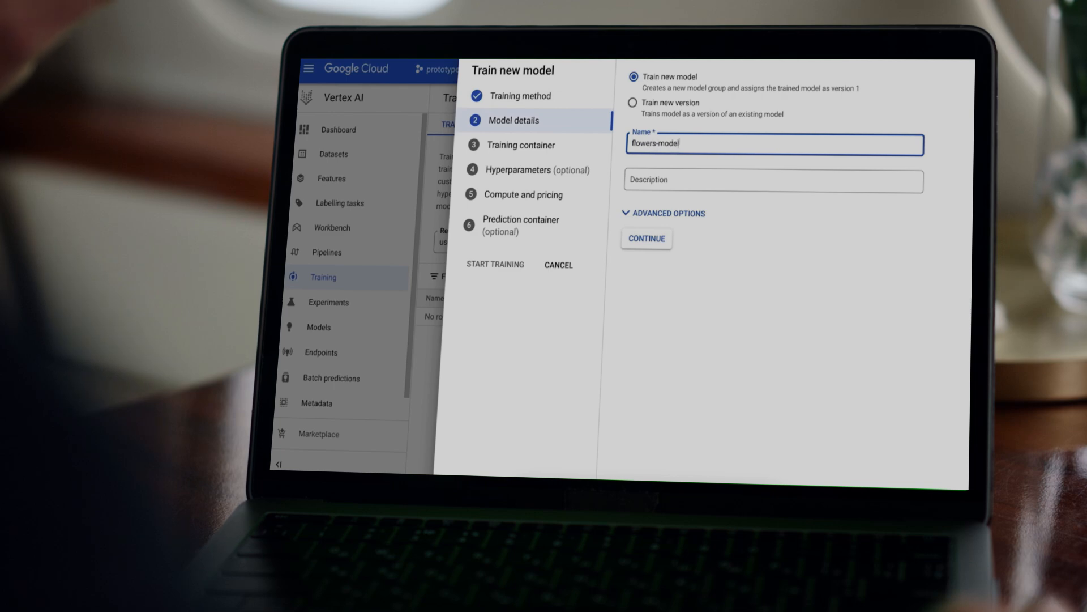
- Advance flowers-model past Model details and select Custom container for training
click(646, 238)
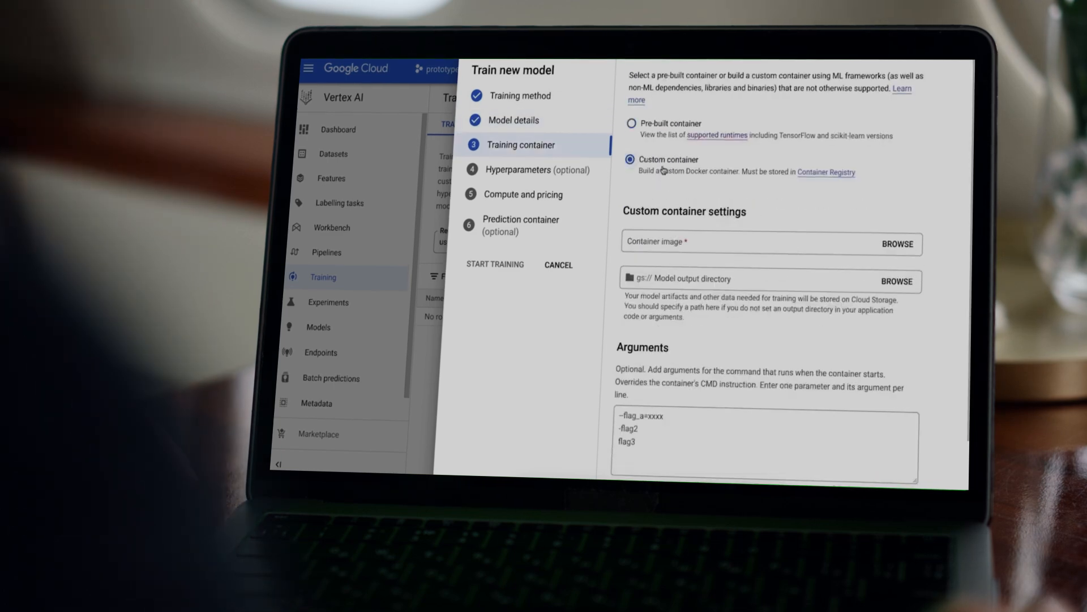
click(895, 243)
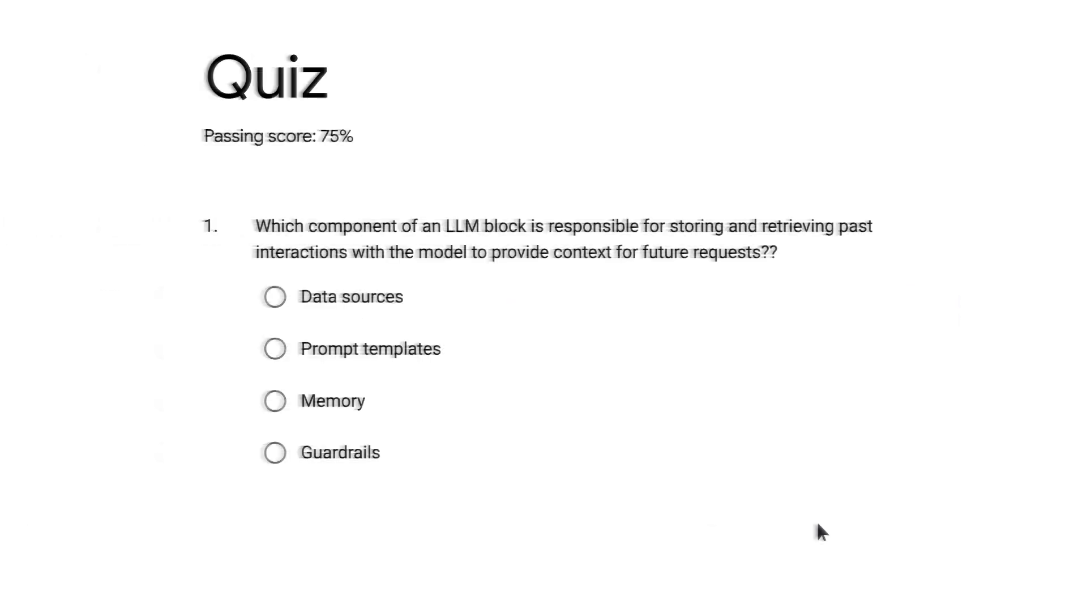
- Select Guardrails as the answer to the past-interactions quiz question
click(275, 452)
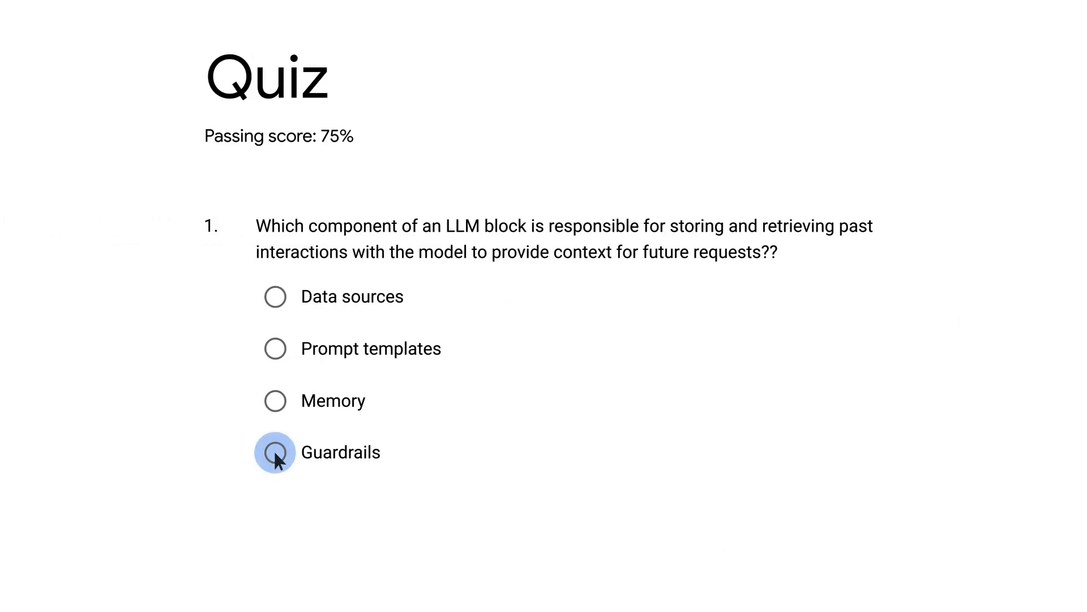